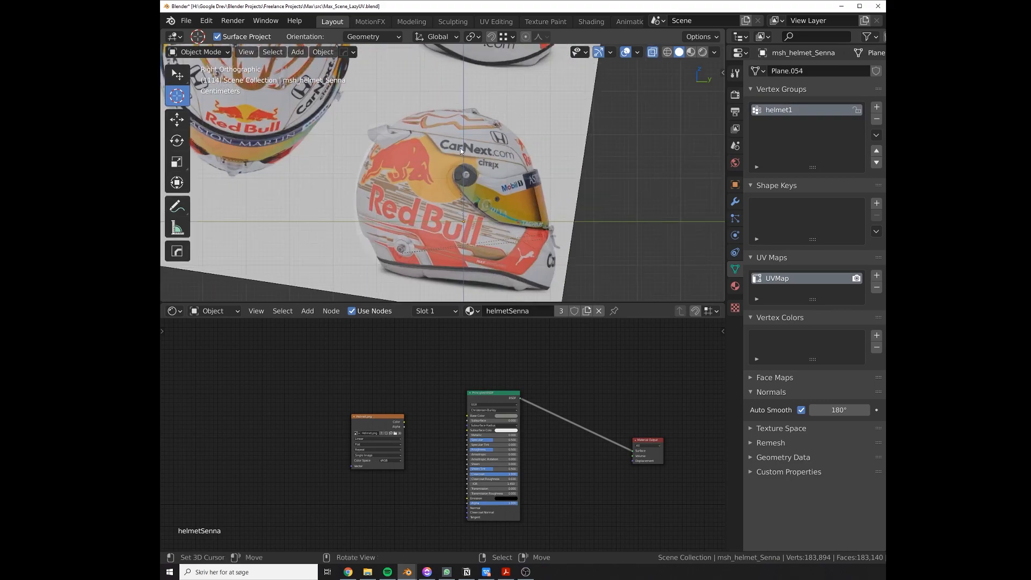
- Project the helmet's UVs from the side orthographic view onto the side photo
left_click(564, 570)
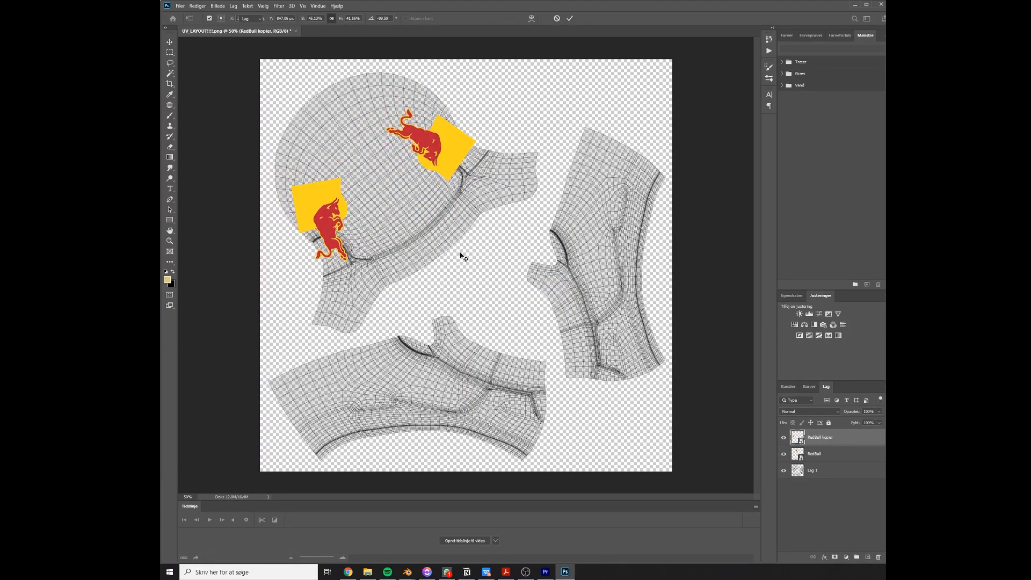
left_click(406, 571)
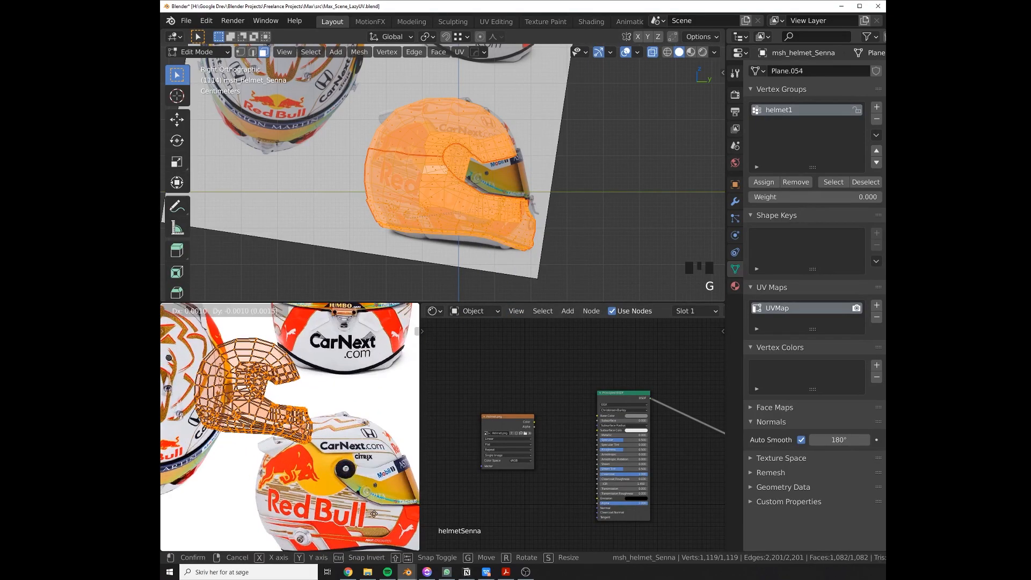
- Fit the projected side UV layout over the helmet side photo
key("r")
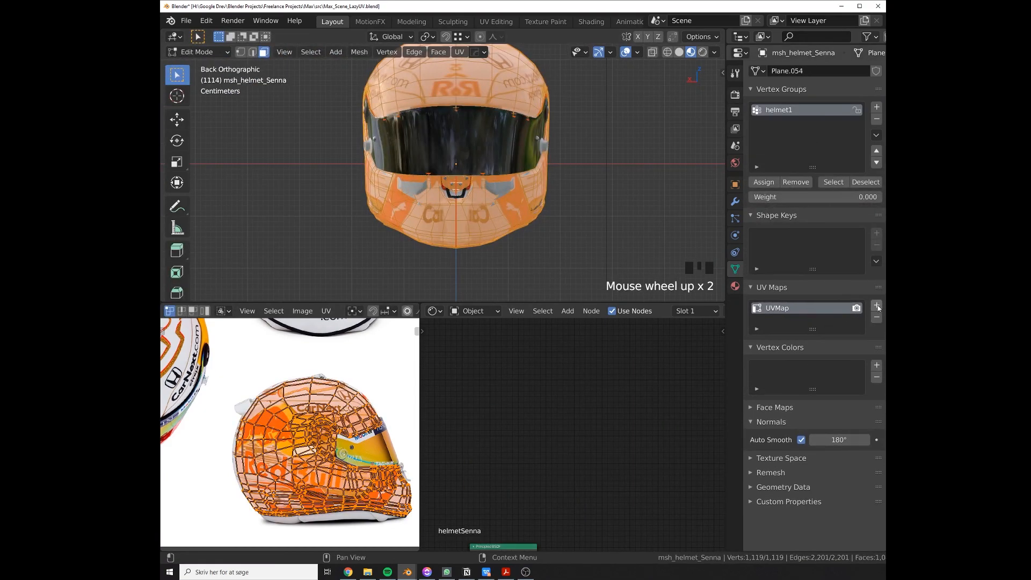
- Add a Front UV map, blend both photo textures in the shader, and add a vertex colour layer for the mask
left_click(876, 304)
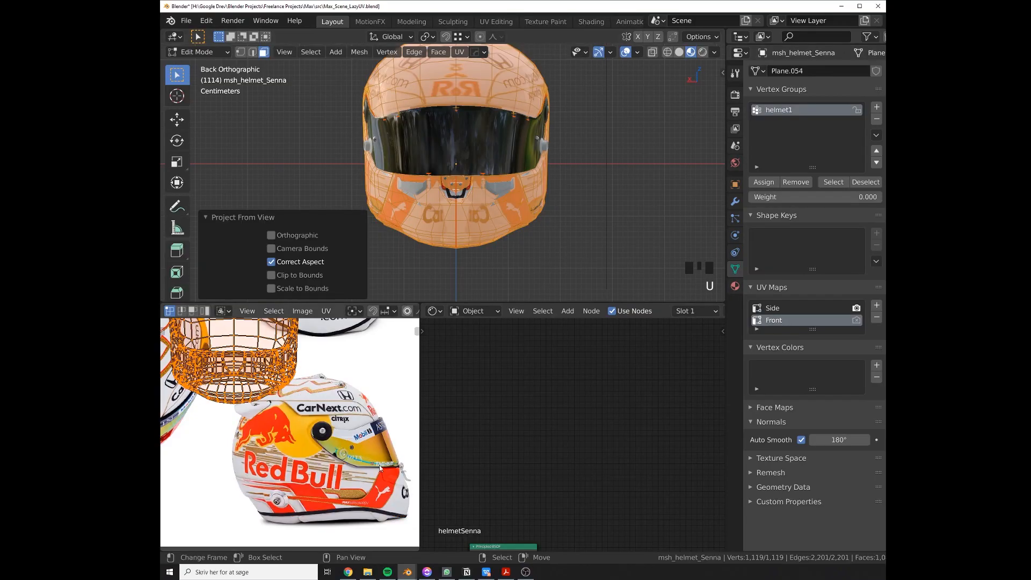
key("g")
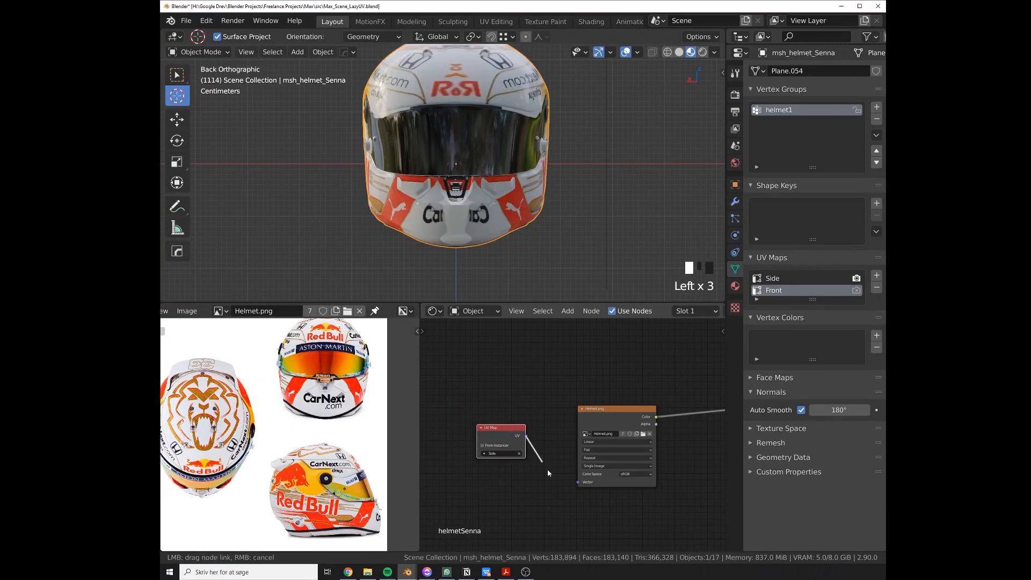
key("shift+d")
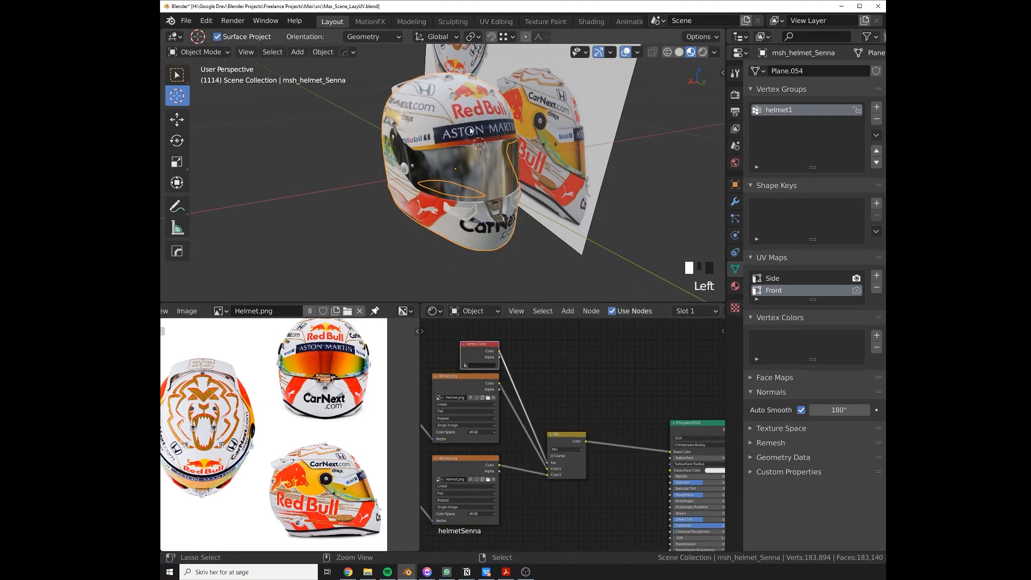
left_click(197, 51)
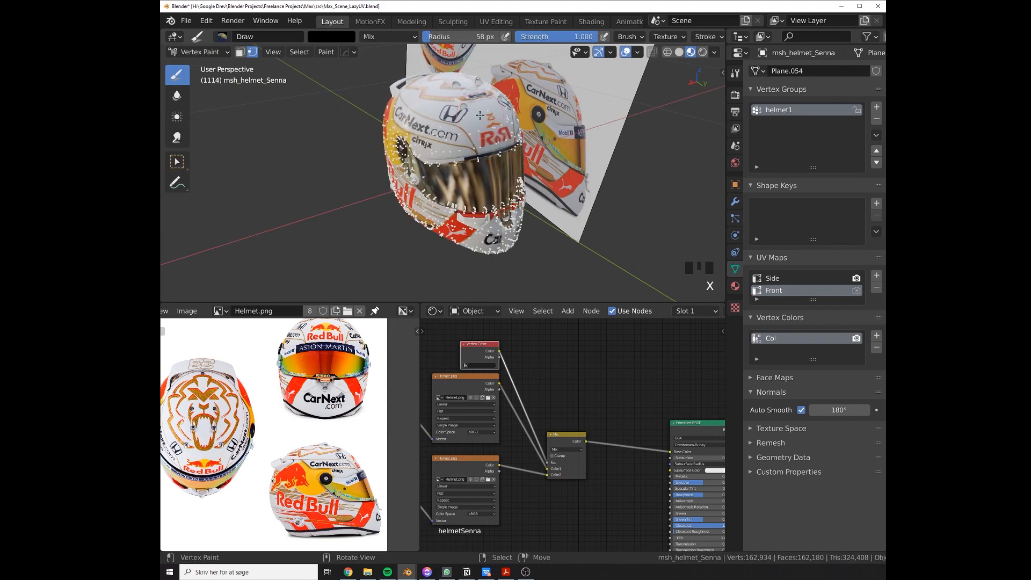